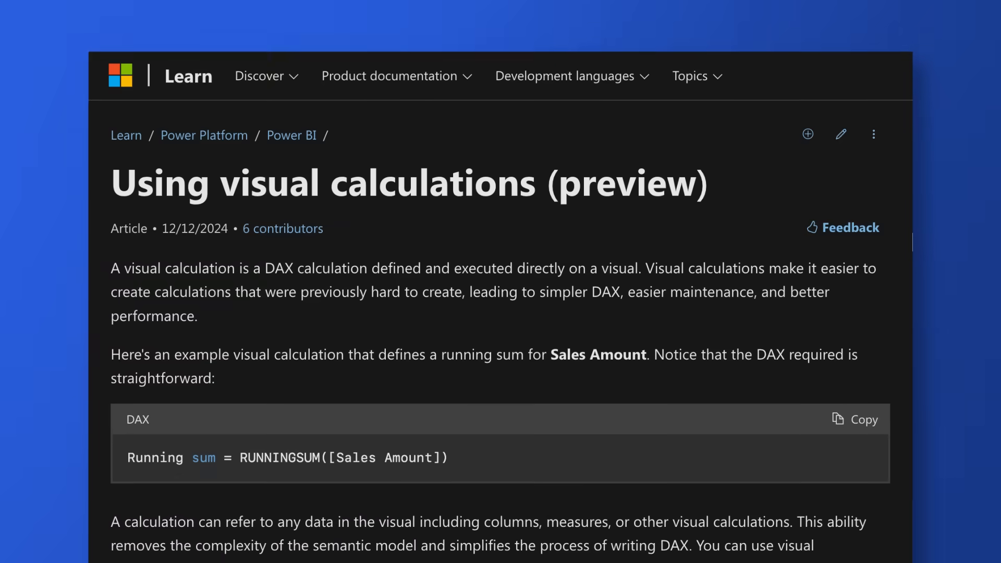
scroll("down", 3)
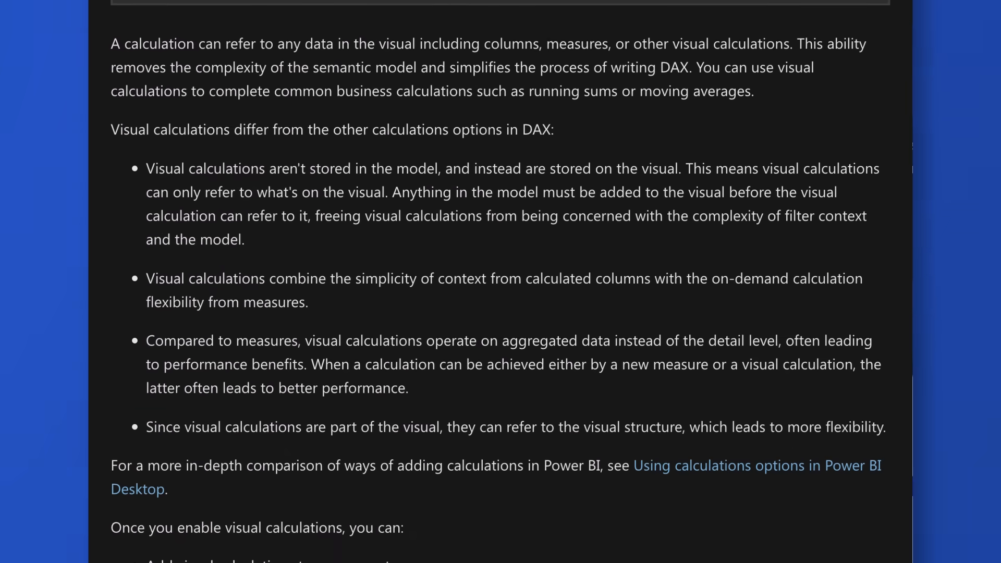